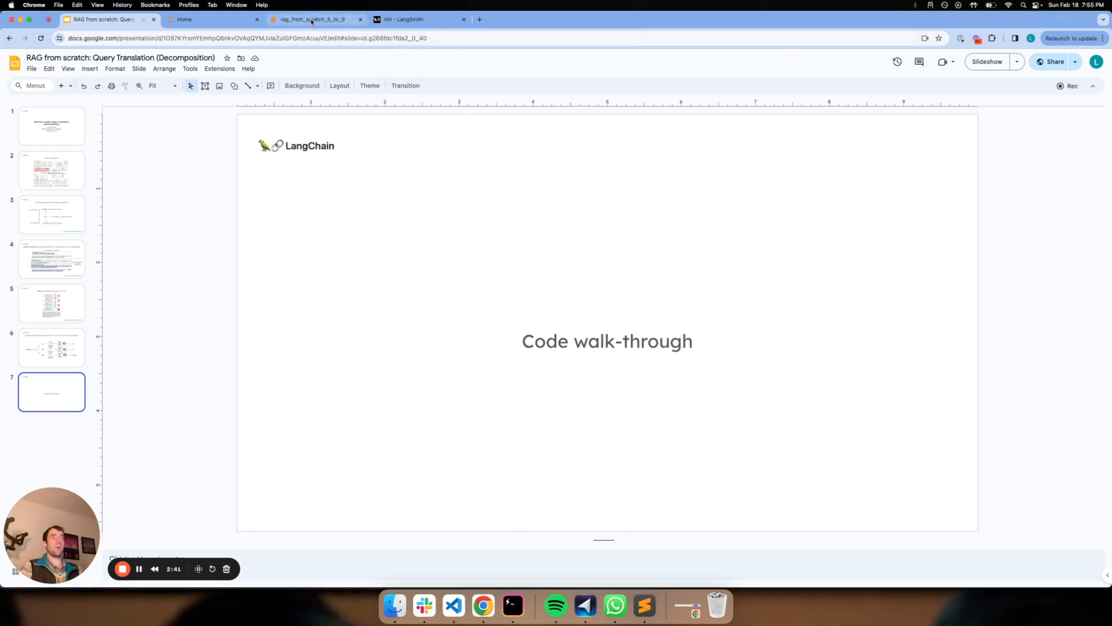
Switch to the rag_from_scratch_5_to_9 notebook and scroll to Part 7: Decomposition
{"action": "left_click", "coordinate": [310, 19]}
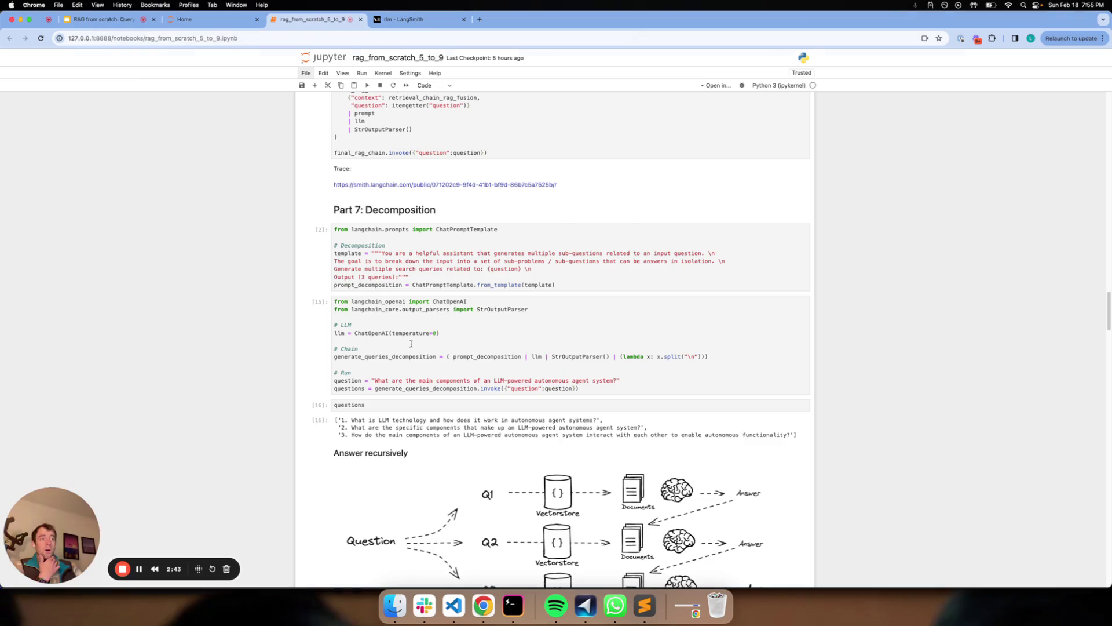
{"action": "mouse_move", "coordinate": [431, 328]}
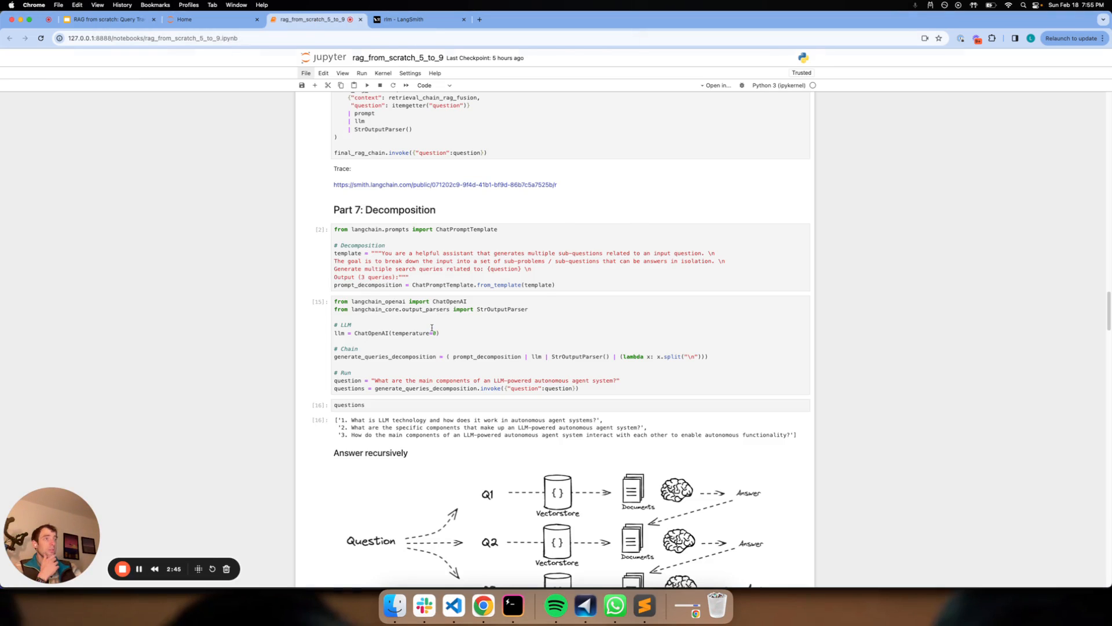
{"action": "scroll", "scroll_direction": "up", "scroll_amount": 3}
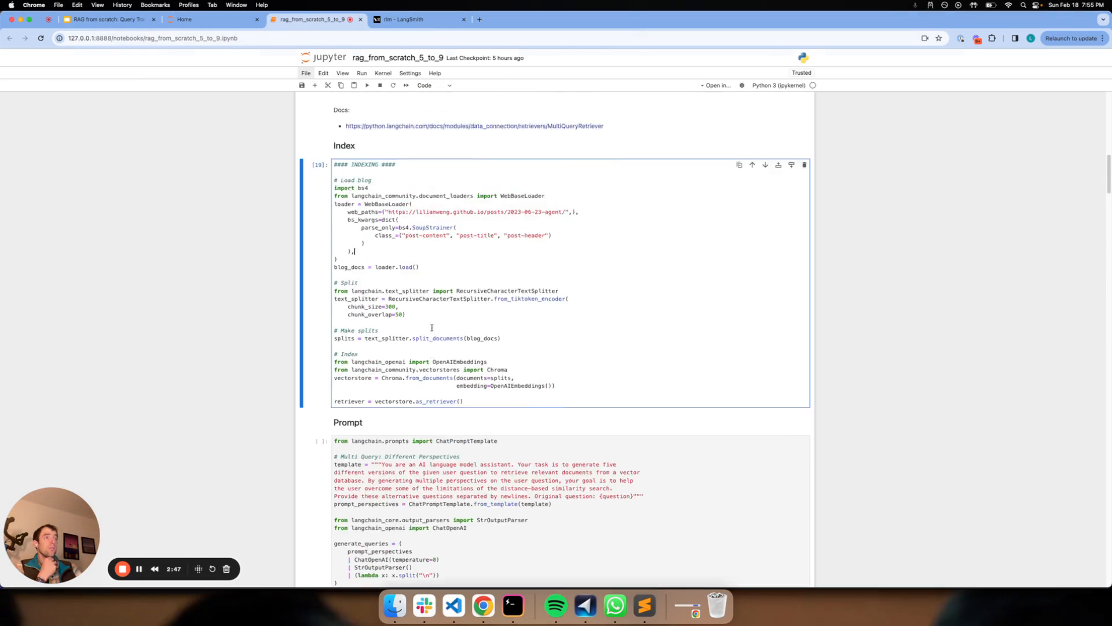
{"action": "scroll", "scroll_direction": "up", "scroll_amount": 3}
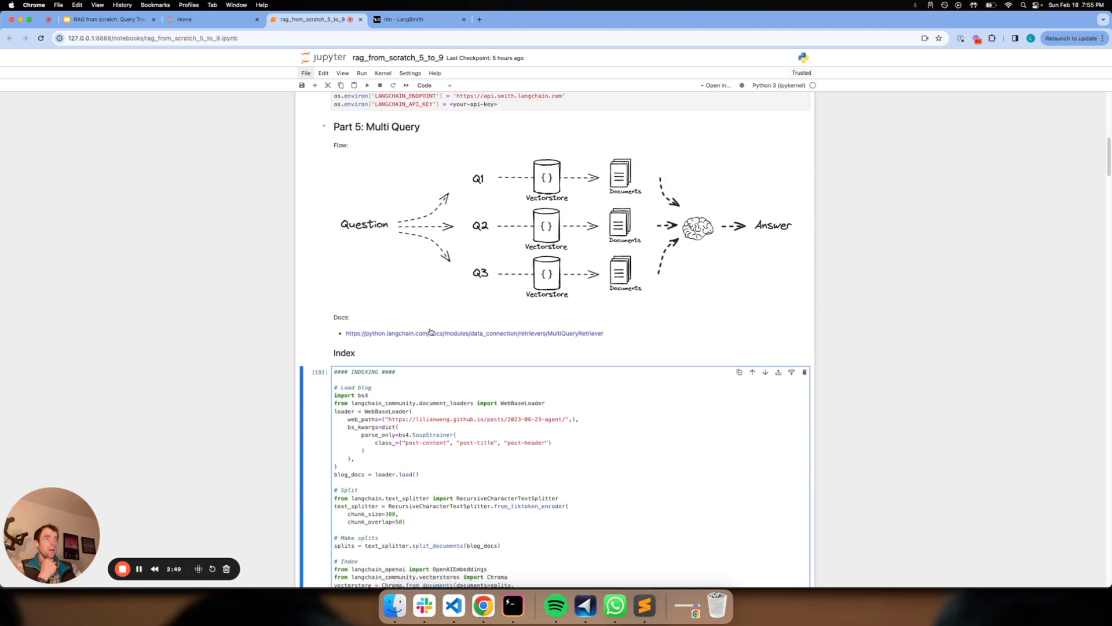
{"action": "scroll", "scroll_direction": "down", "scroll_amount": 3}
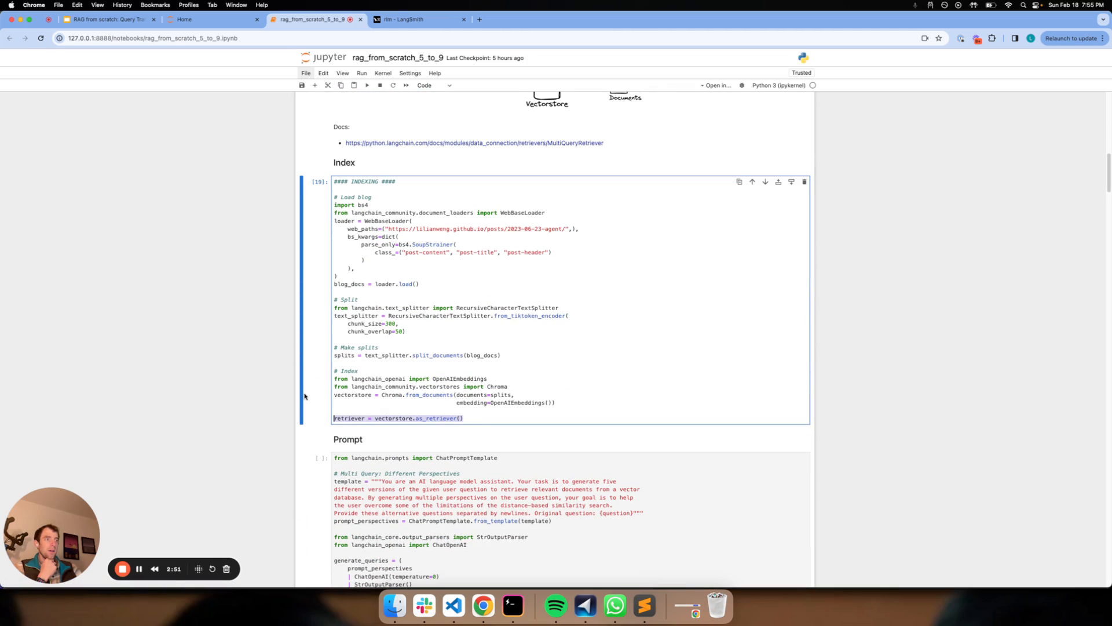
{"action": "scroll", "scroll_direction": "down", "scroll_amount": 3}
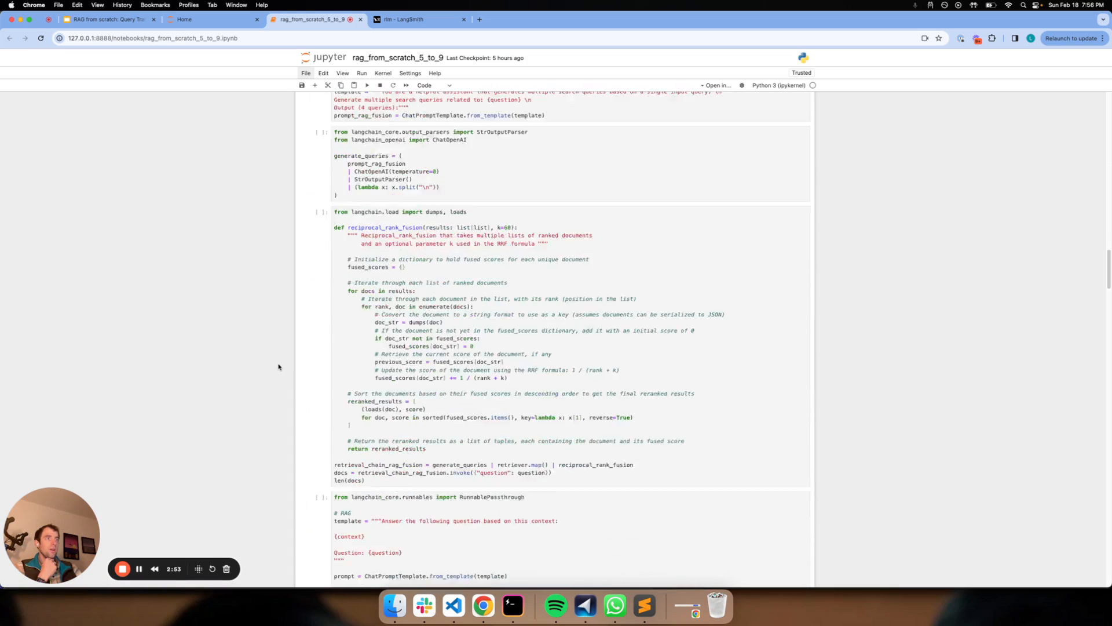
{"action": "scroll", "scroll_direction": "down", "scroll_amount": 3}
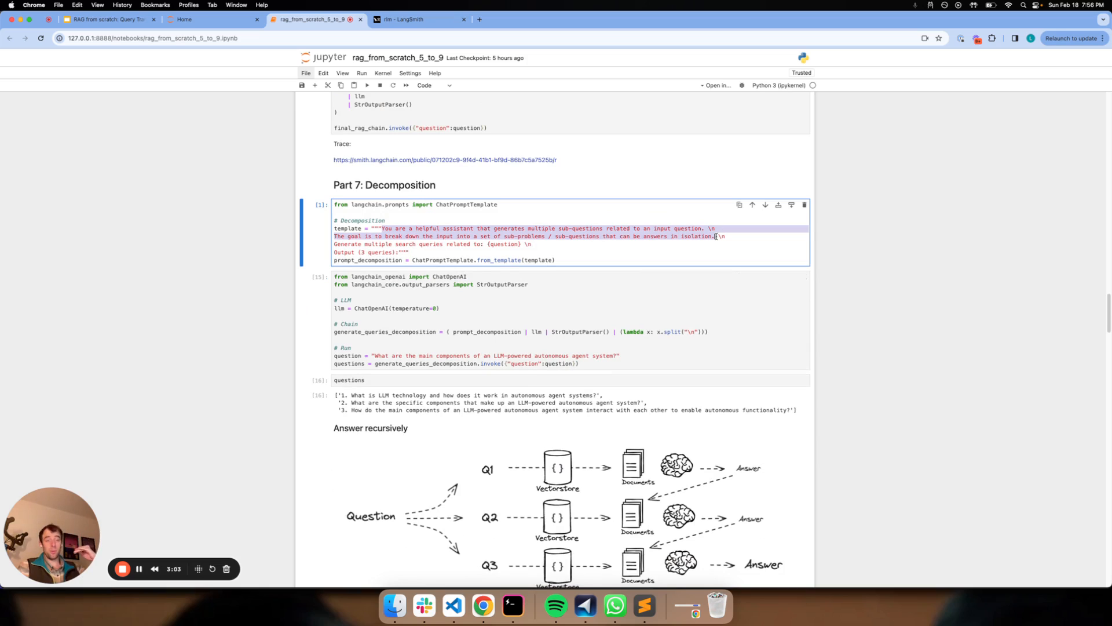
{"action": "mouse_move", "coordinate": [631, 271]}
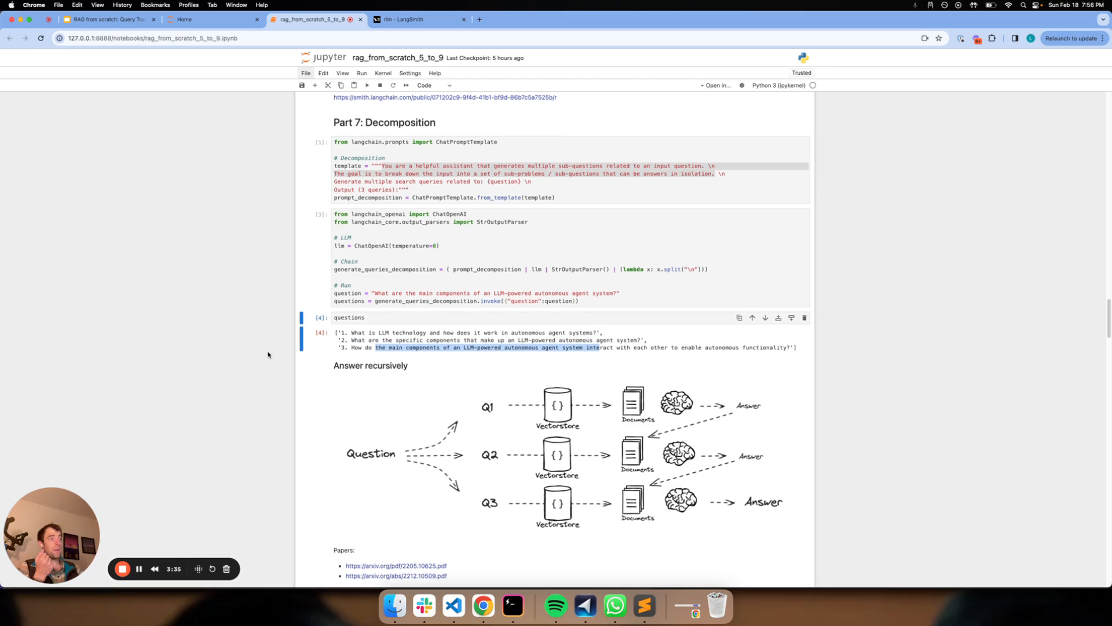
Run the recursive sub-question answering loop, which fails with a NameError on retriever
{"action": "scroll", "scroll_direction": "down", "scroll_amount": 3}
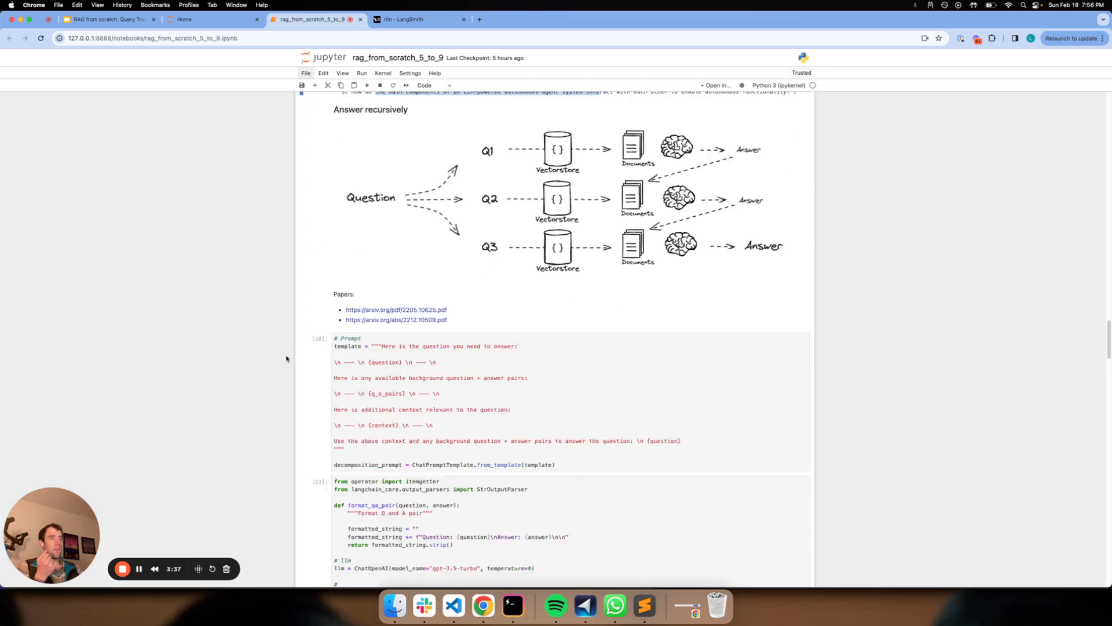
{"action": "scroll", "scroll_direction": "down", "scroll_amount": 3}
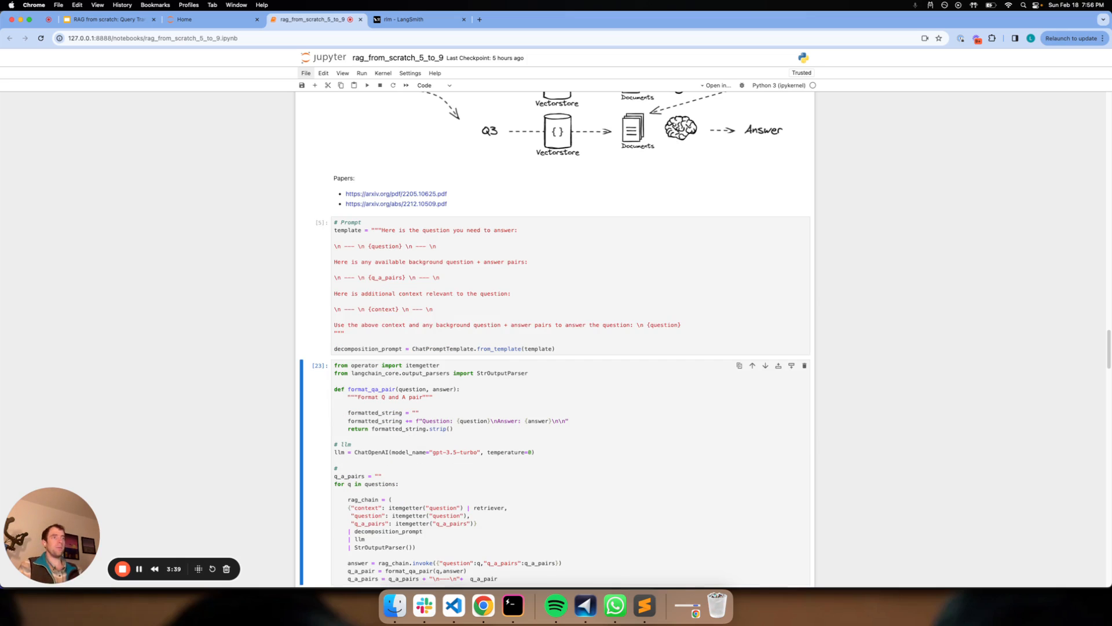
{"action": "left_click", "coordinate": [453, 243]}
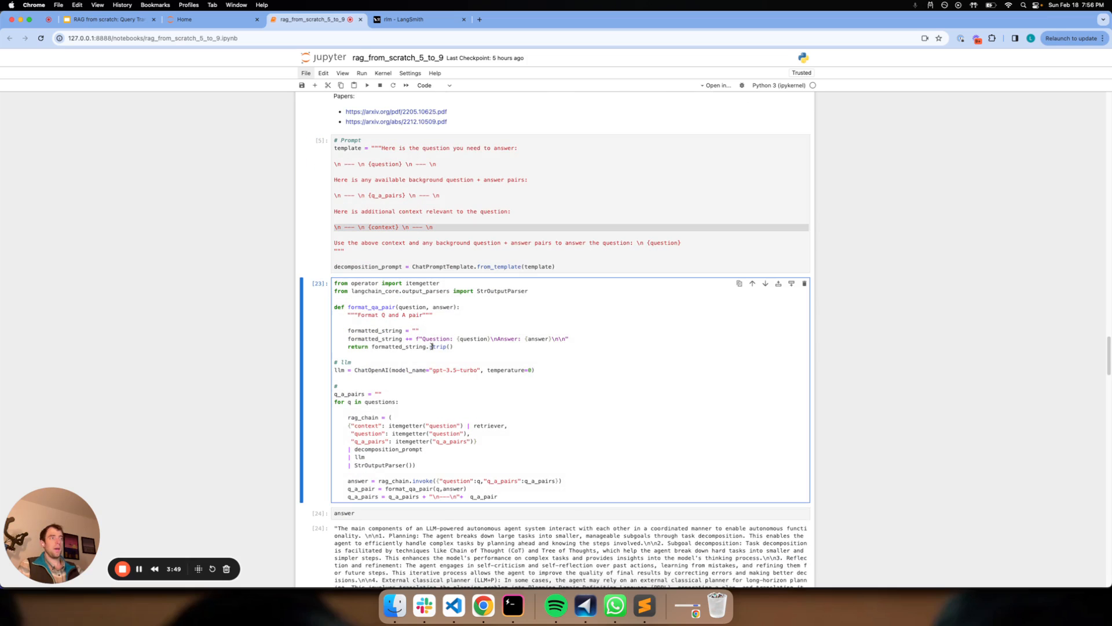
{"action": "left_click", "coordinate": [367, 85]}
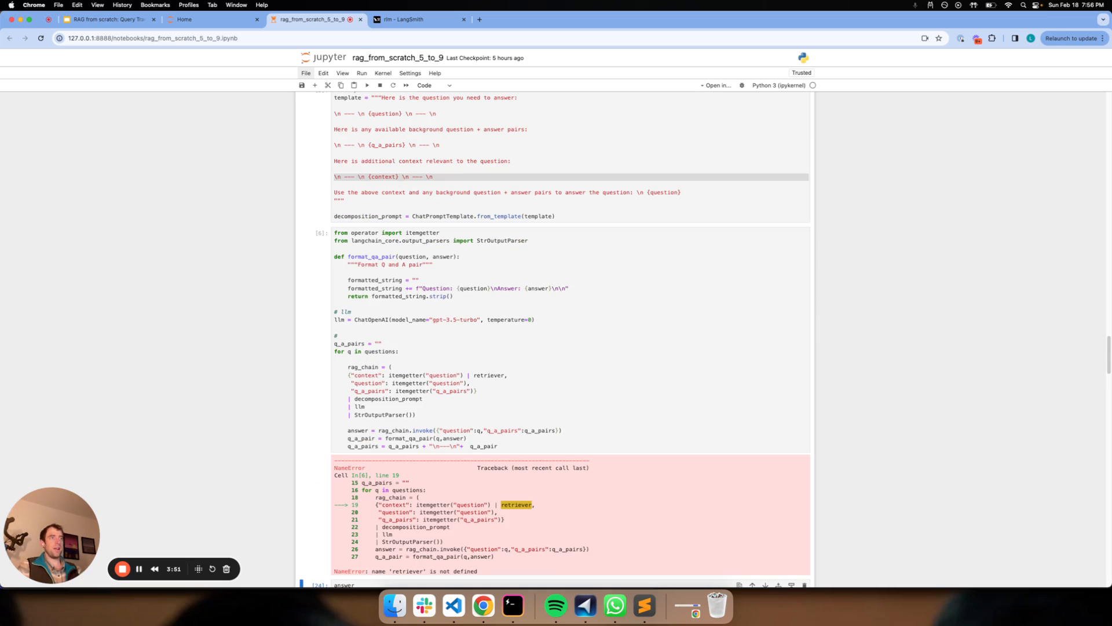
Rerun the blog indexing cell so retriever gets defined
{"action": "scroll", "scroll_direction": "up", "scroll_amount": 3}
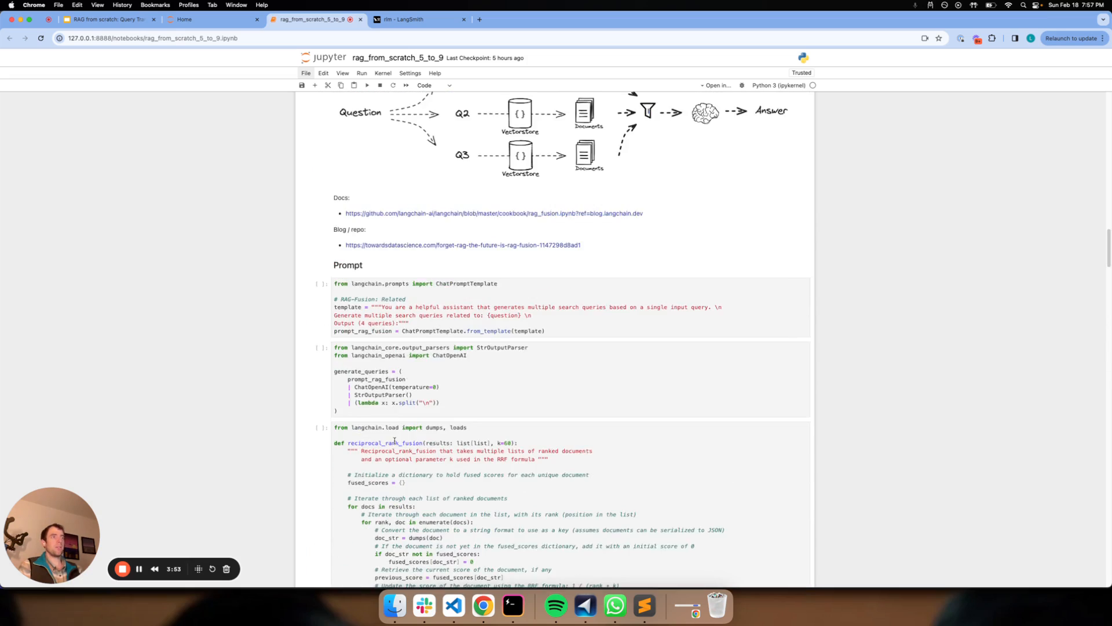
{"action": "scroll", "scroll_direction": "up", "scroll_amount": 3}
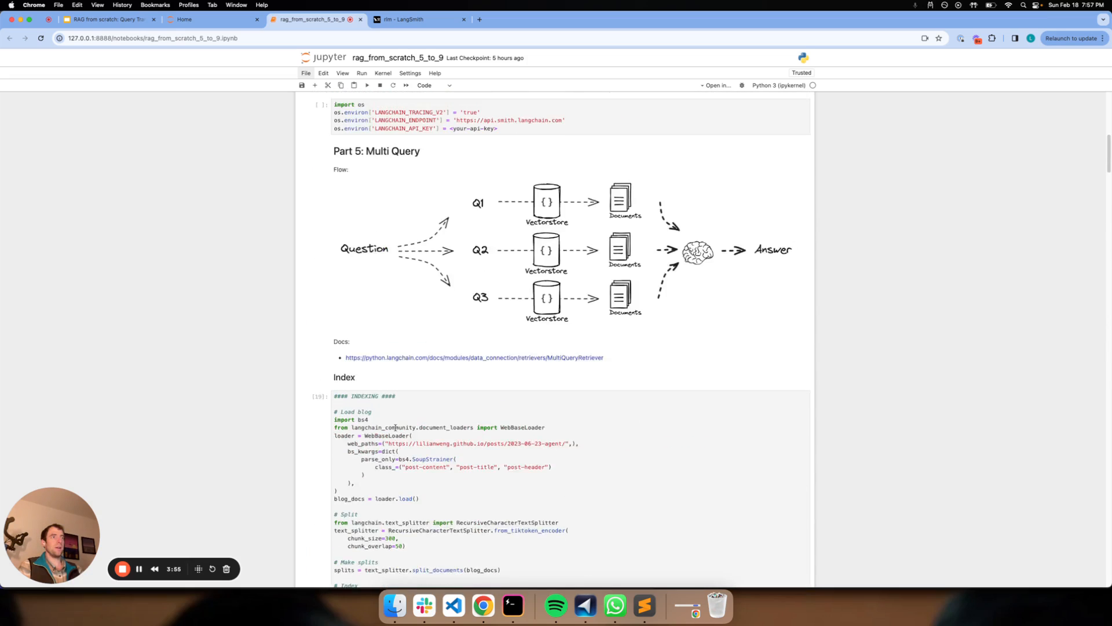
{"action": "scroll", "scroll_direction": "down", "scroll_amount": 3}
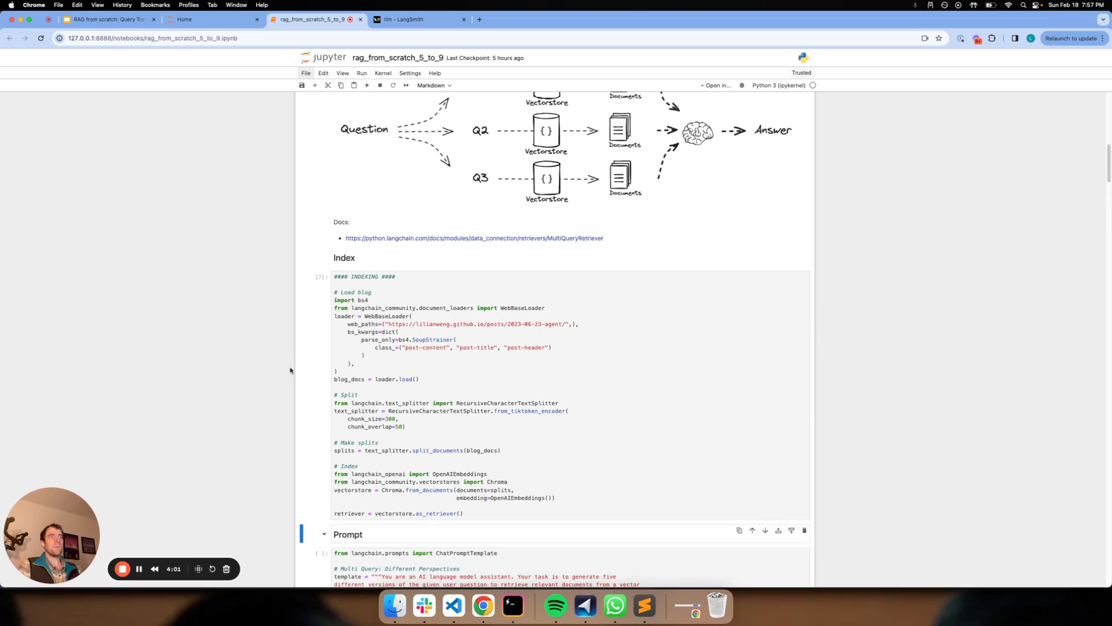
{"action": "scroll", "scroll_direction": "down", "scroll_amount": 3}
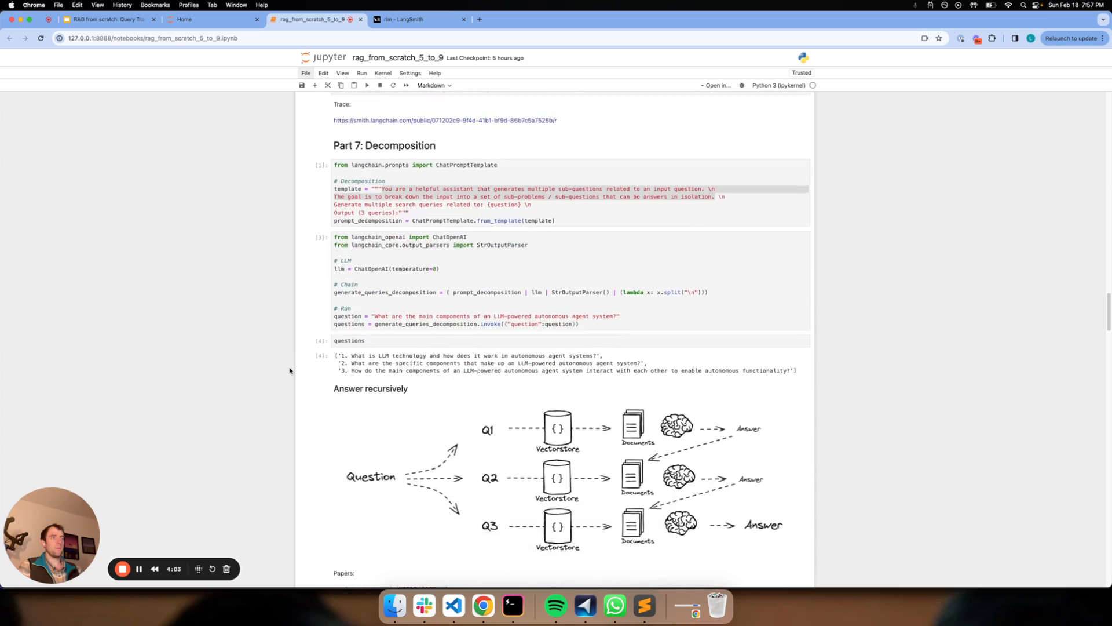
{"action": "scroll", "scroll_direction": "down", "scroll_amount": 3}
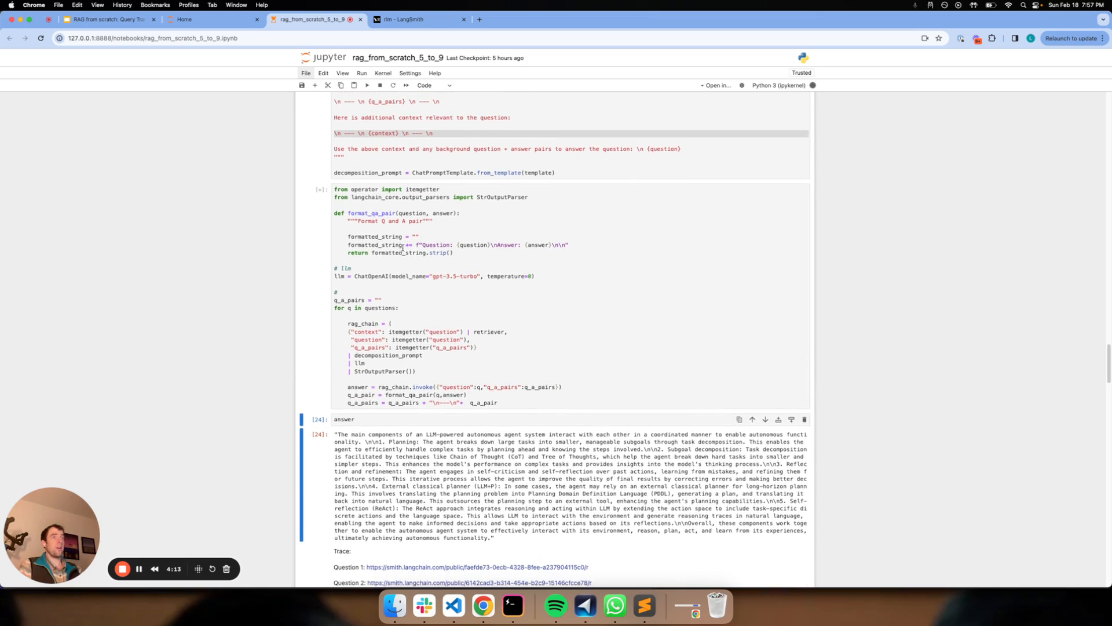
Rerun the q_a_pairs loop to print the autonomous agent components answer, then check LangSmith
{"action": "scroll", "scroll_direction": "up", "scroll_amount": 3}
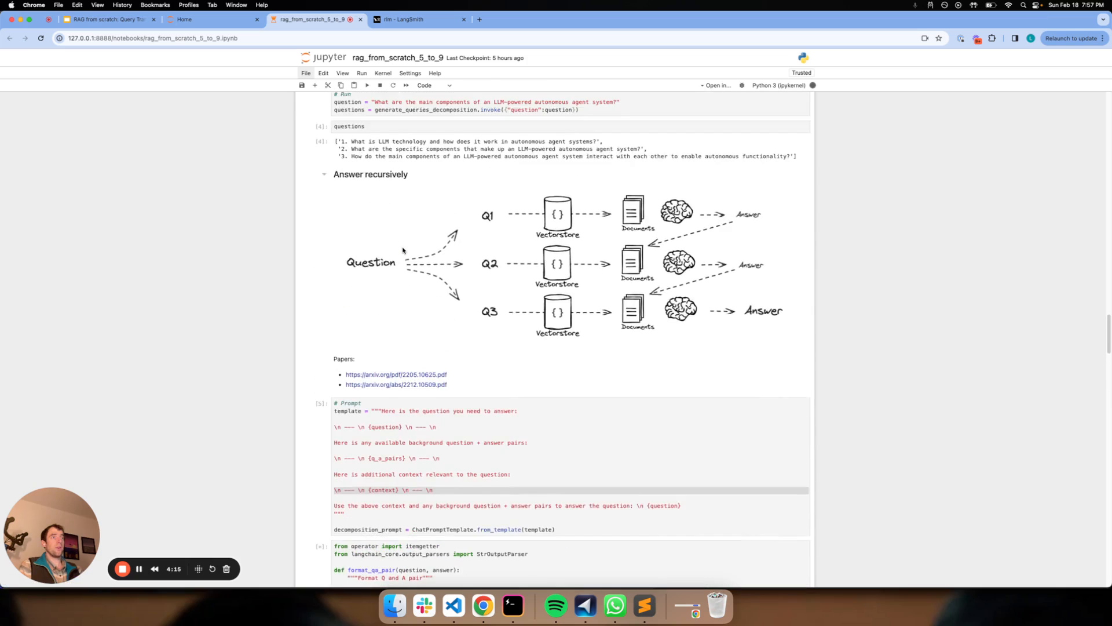
{"action": "scroll", "scroll_direction": "up", "scroll_amount": 3}
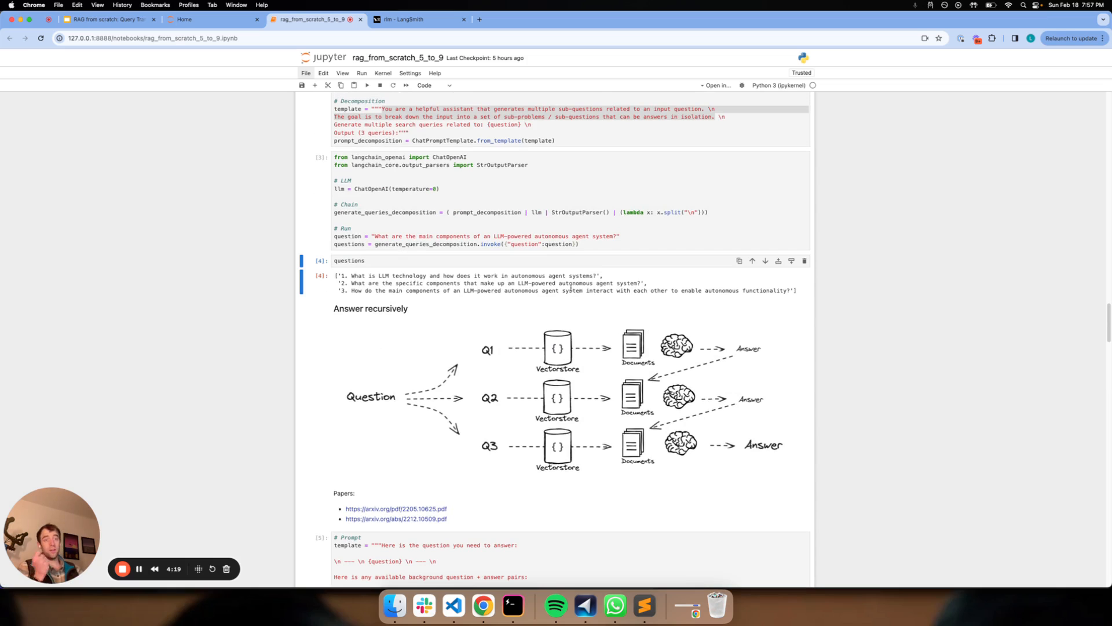
{"action": "scroll", "scroll_direction": "down", "scroll_amount": 3}
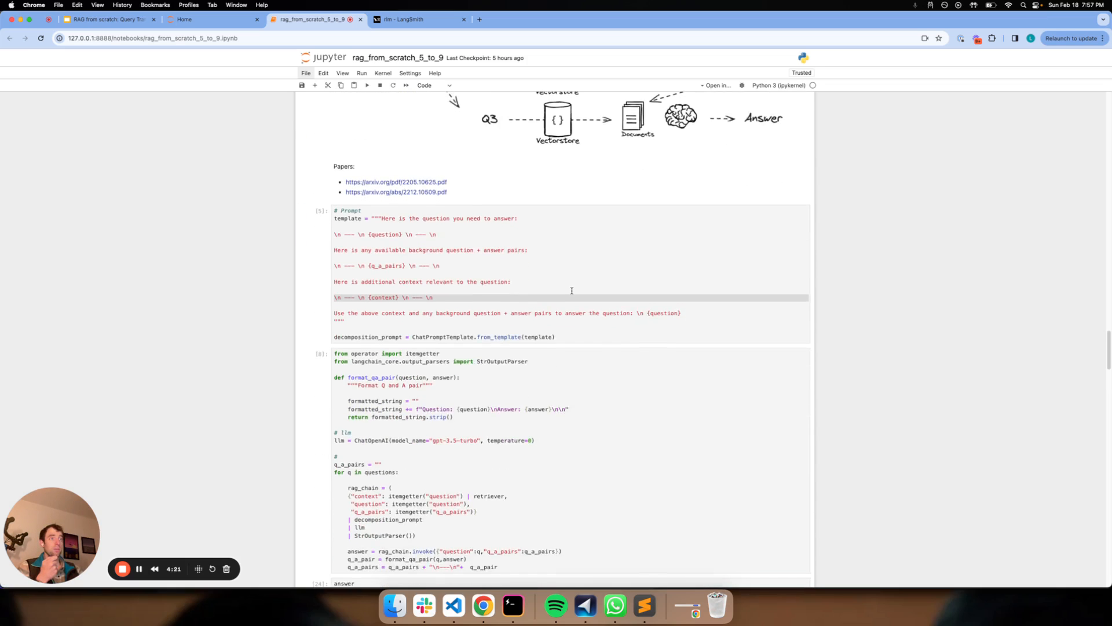
{"action": "scroll", "scroll_direction": "down", "scroll_amount": 3}
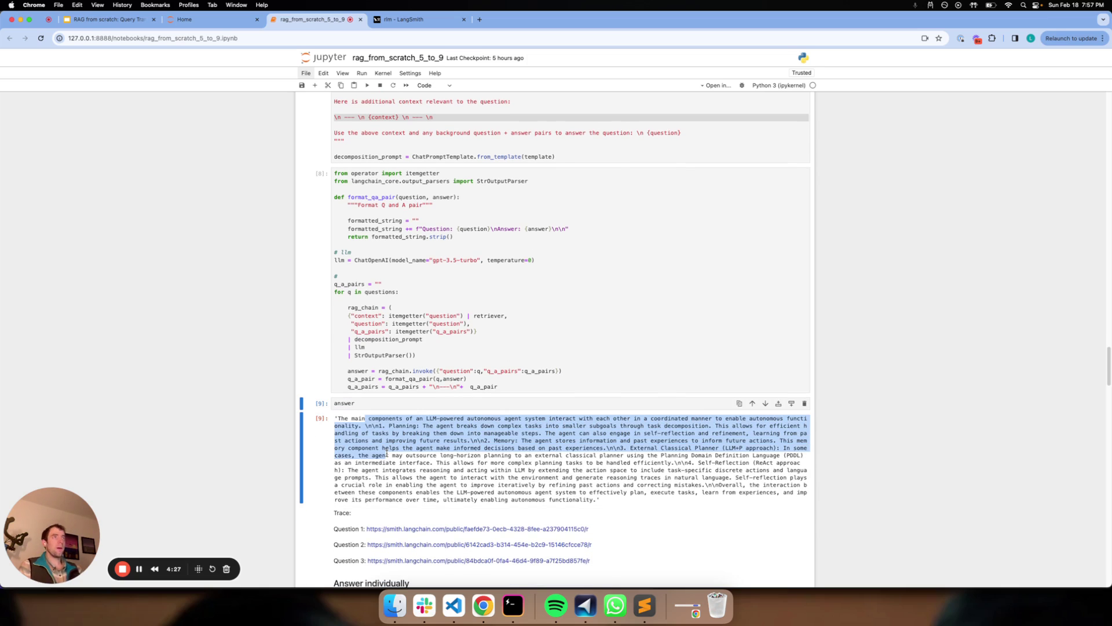
{"action": "left_click", "coordinate": [418, 19]}
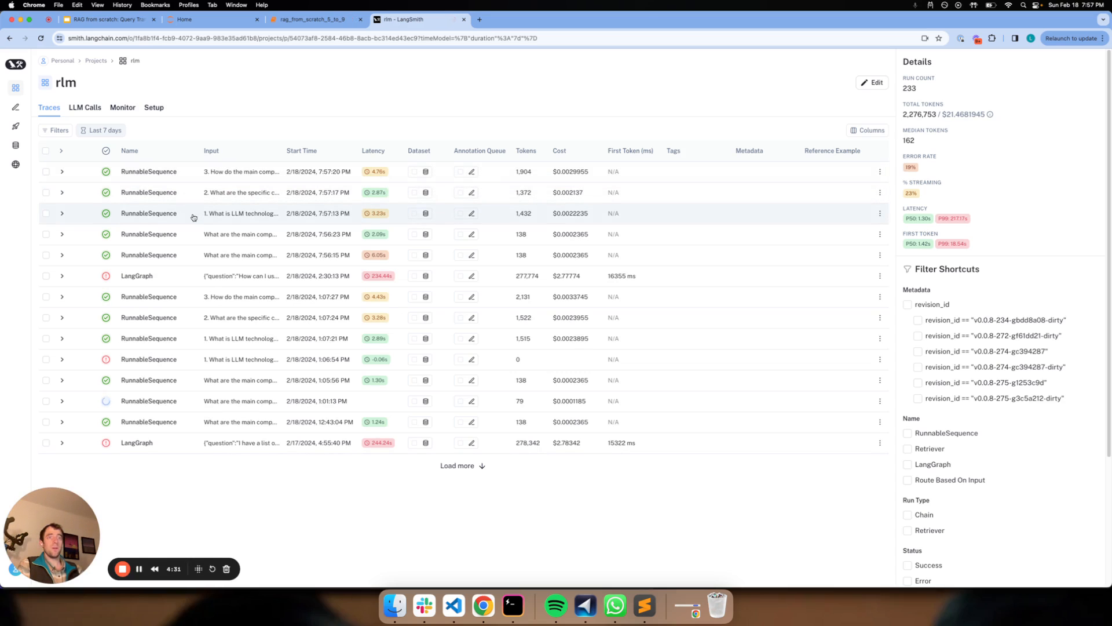
Review the documents retrieved for the first sub-question's trace
{"action": "left_click", "coordinate": [149, 212]}
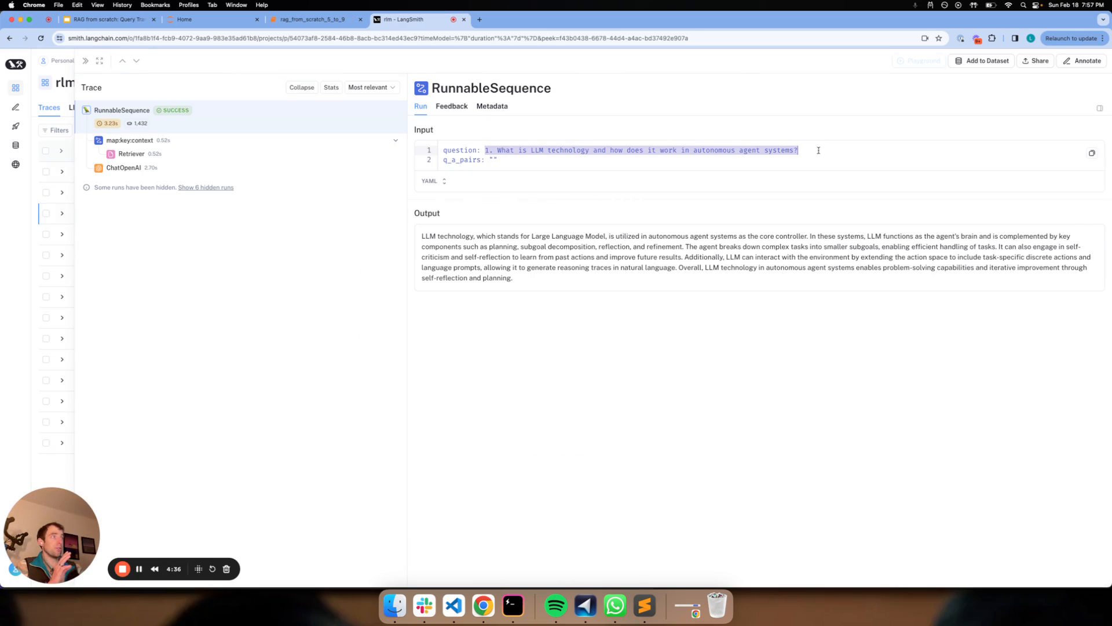
{"action": "left_click", "coordinate": [132, 154]}
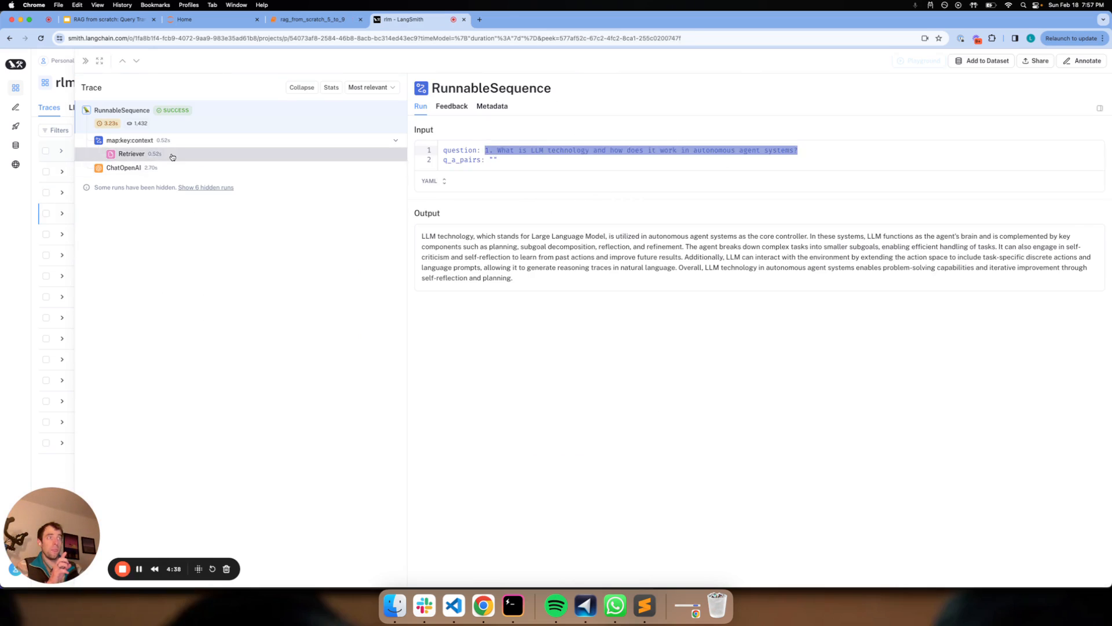
{"action": "left_click", "coordinate": [130, 154]}
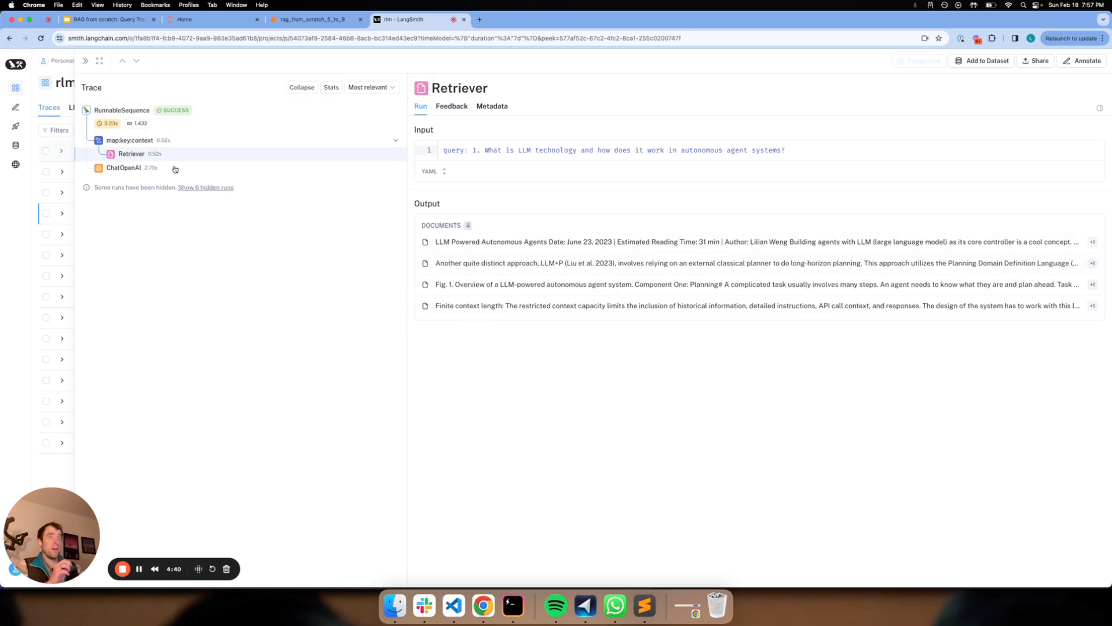
{"action": "left_click", "coordinate": [123, 168]}
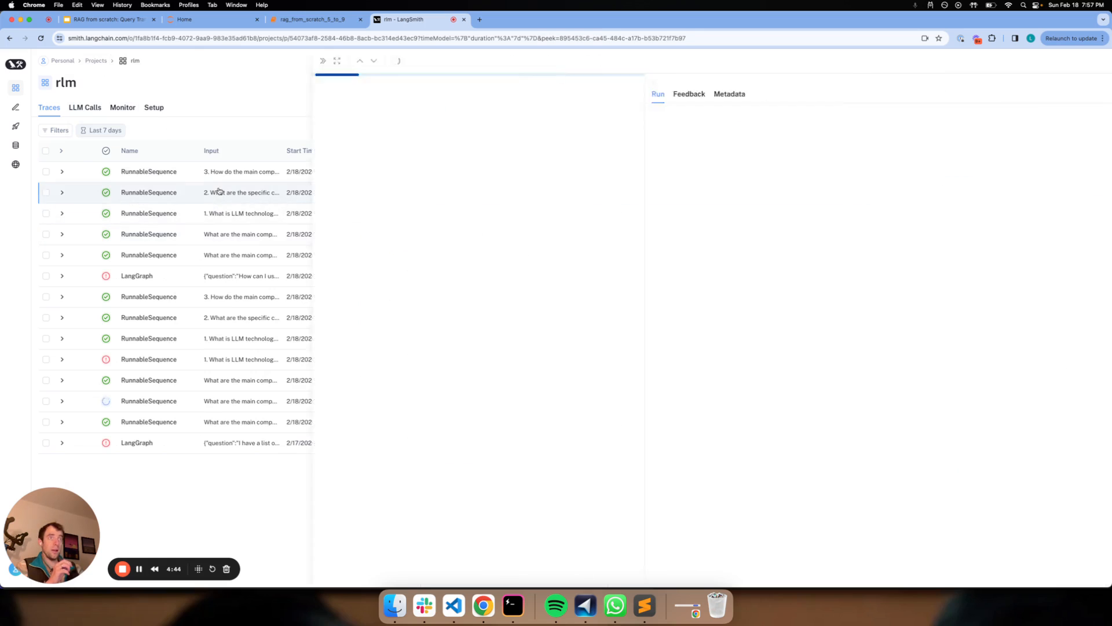
Inspect the second sub-question's ChatOpenAI prompt containing the earlier question-answer pair
{"action": "left_click", "coordinate": [148, 192]}
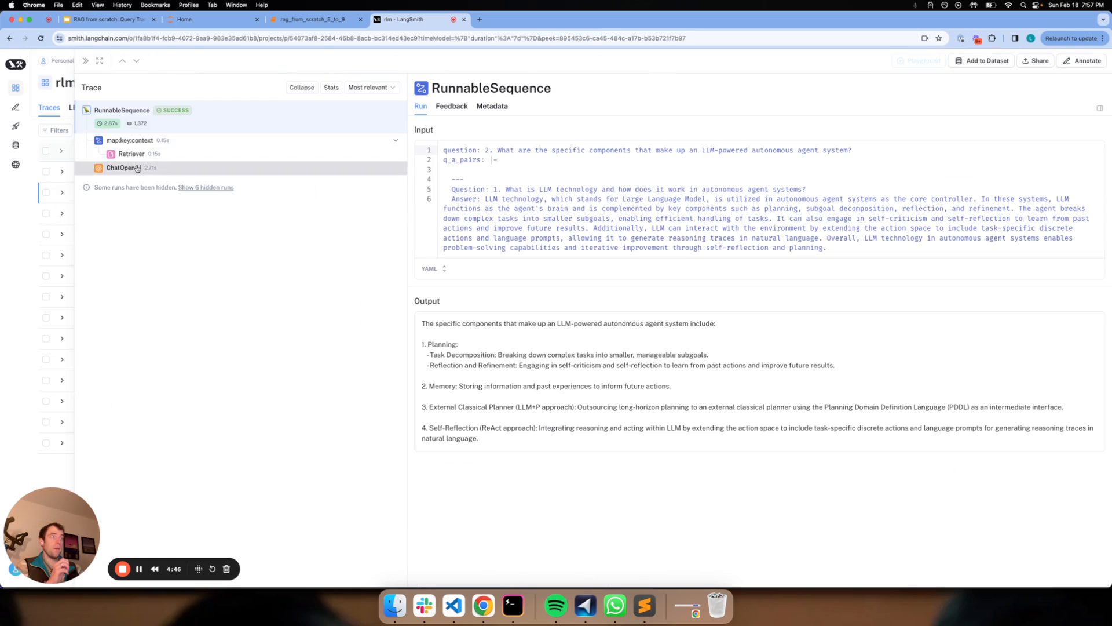
{"action": "left_click", "coordinate": [124, 167]}
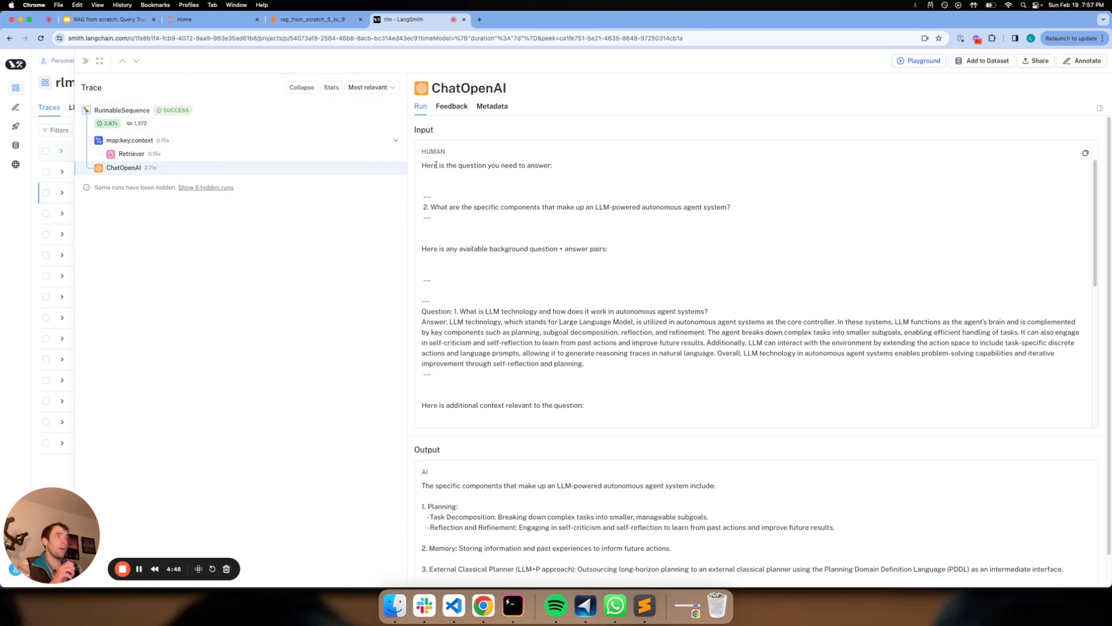
{"action": "scroll", "scroll_direction": "up", "scroll_amount": 3}
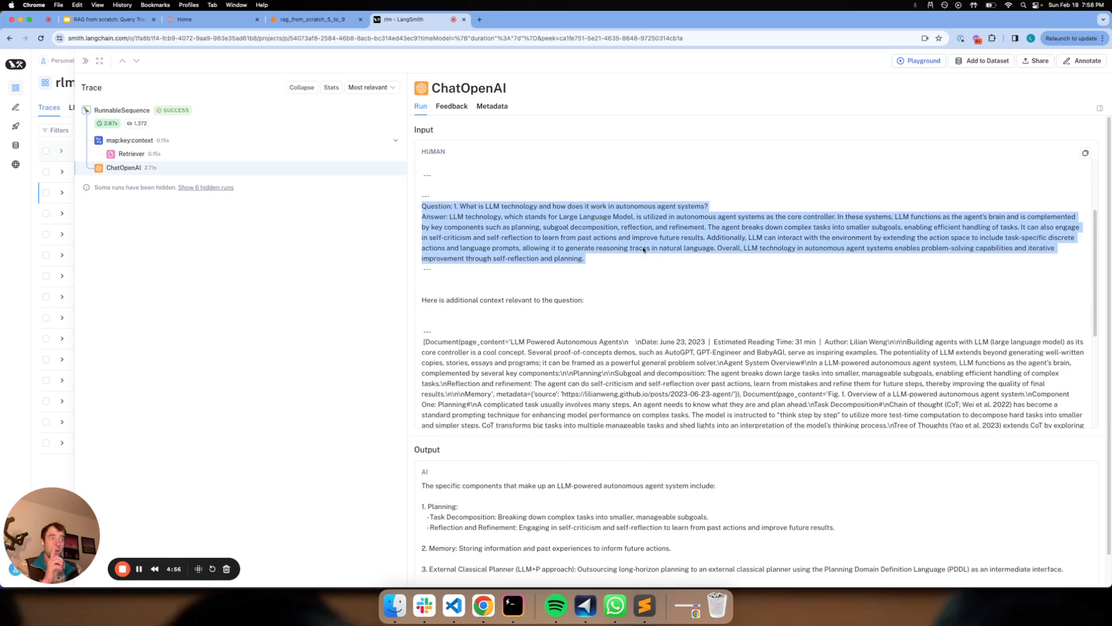
{"action": "scroll", "scroll_direction": "down", "scroll_amount": 3}
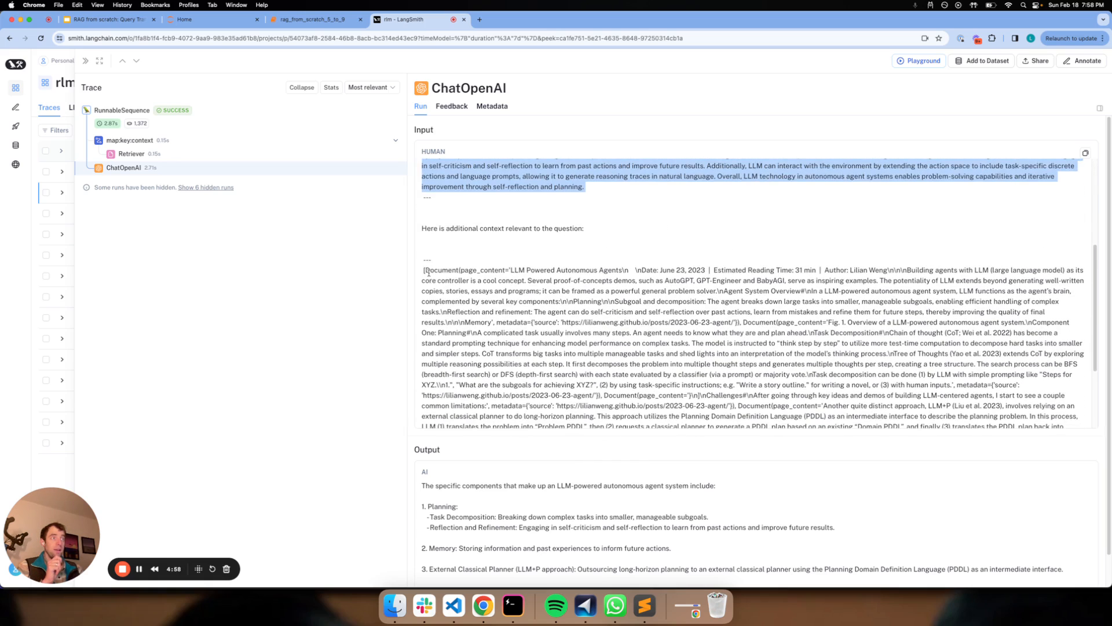
{"action": "scroll", "scroll_direction": "down", "scroll_amount": 3}
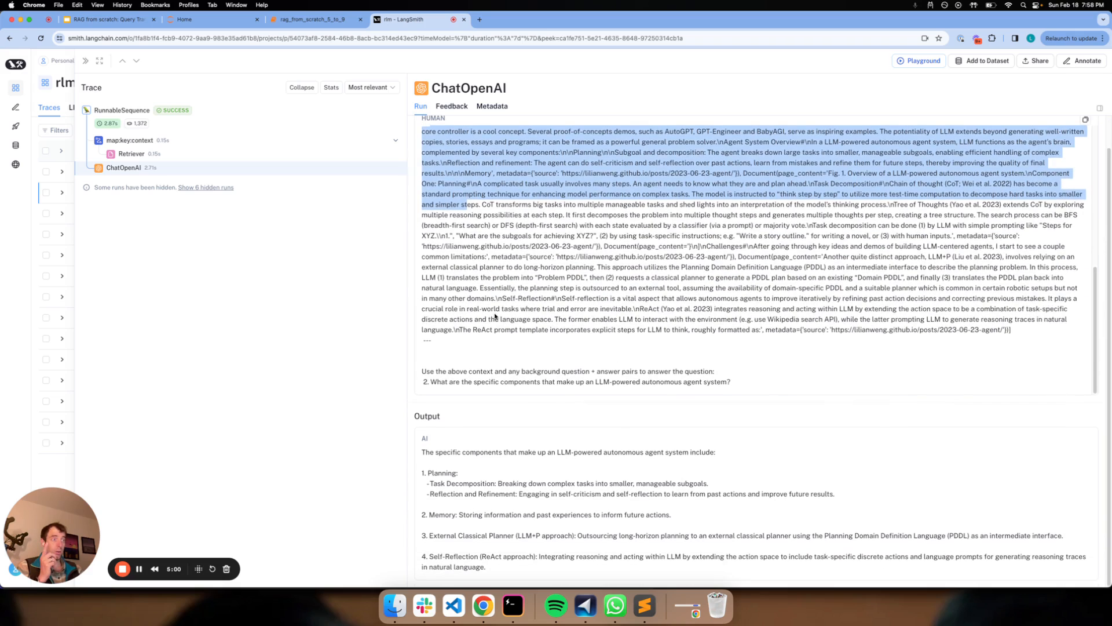
{"action": "scroll", "scroll_direction": "up", "scroll_amount": 3}
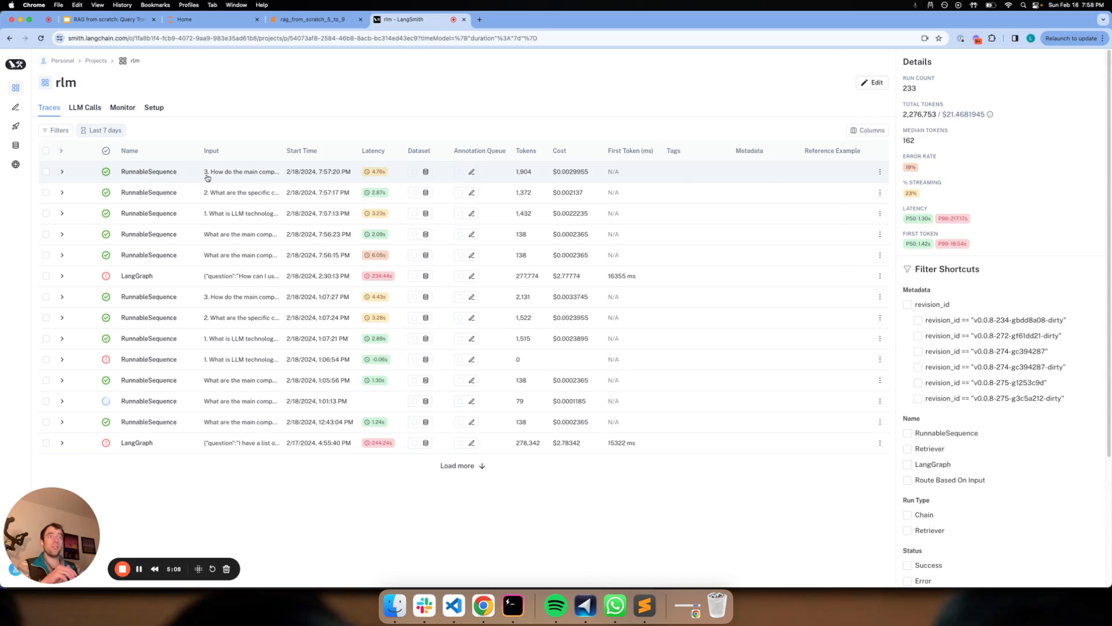
Read the third sub-question's ChatOpenAI prompt with both earlier Q&A pairs, then return to Jupyter
{"action": "left_click", "coordinate": [149, 171]}
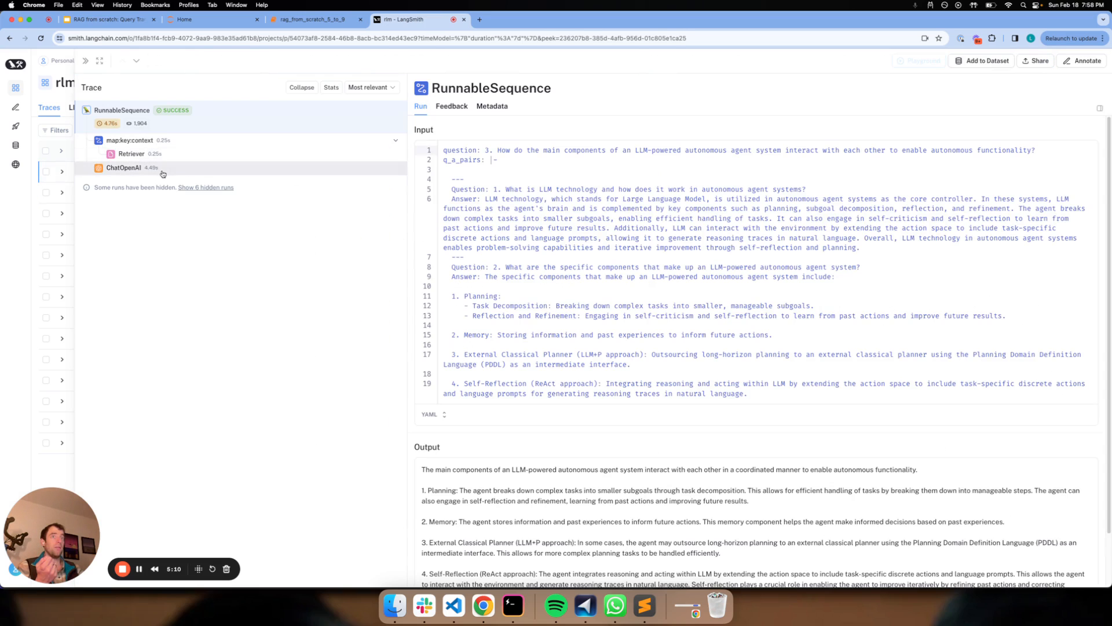
{"action": "left_click", "coordinate": [123, 168]}
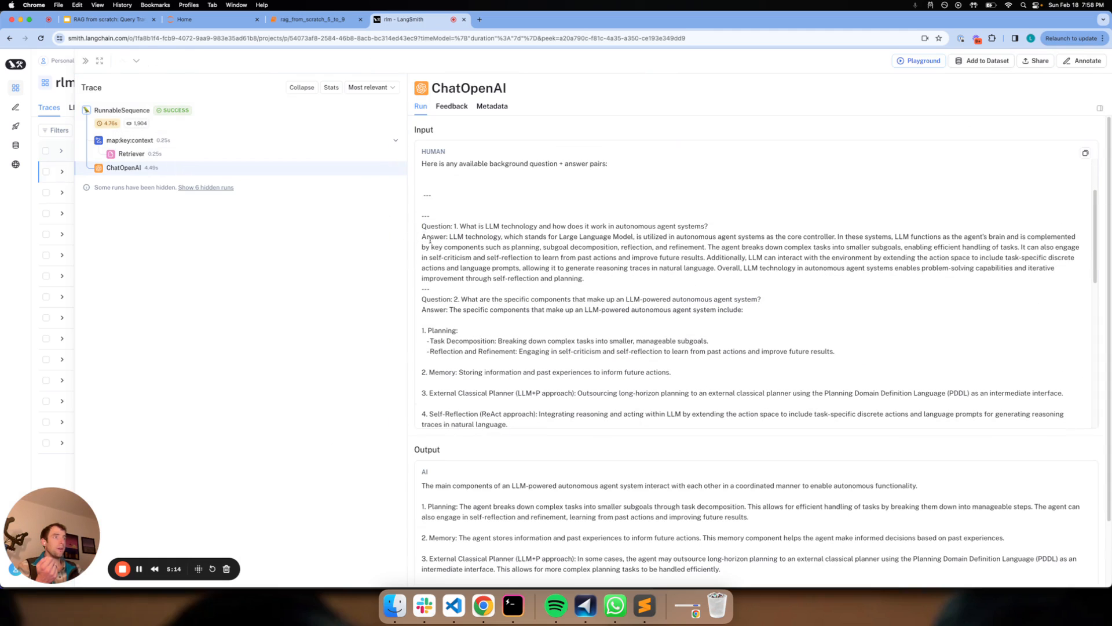
{"action": "scroll", "scroll_direction": "down", "scroll_amount": 3}
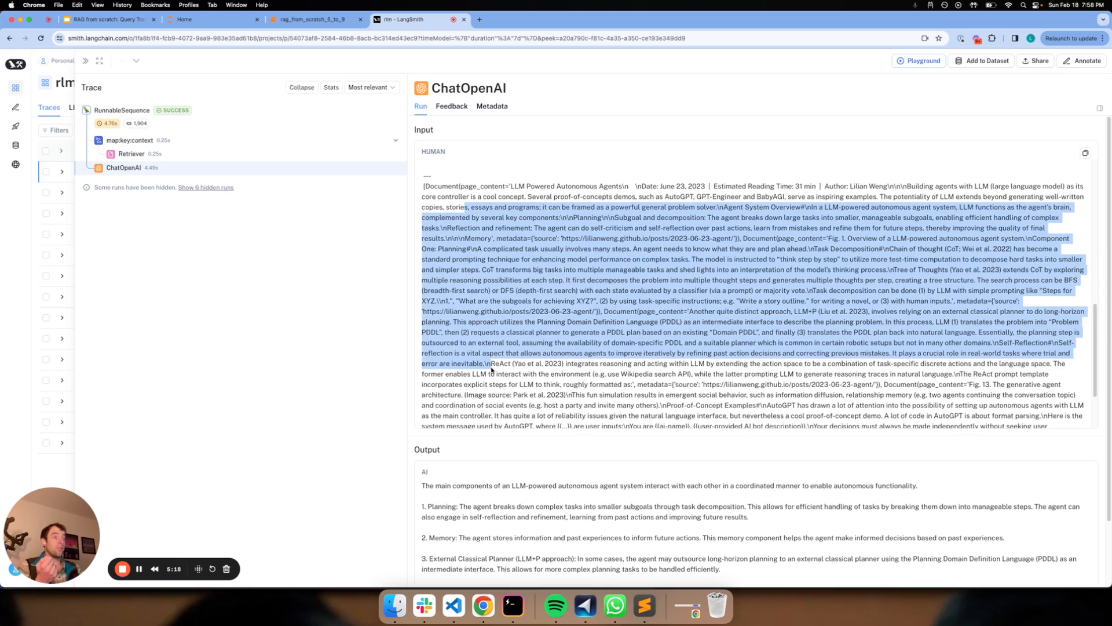
{"action": "scroll", "scroll_direction": "down", "scroll_amount": 3}
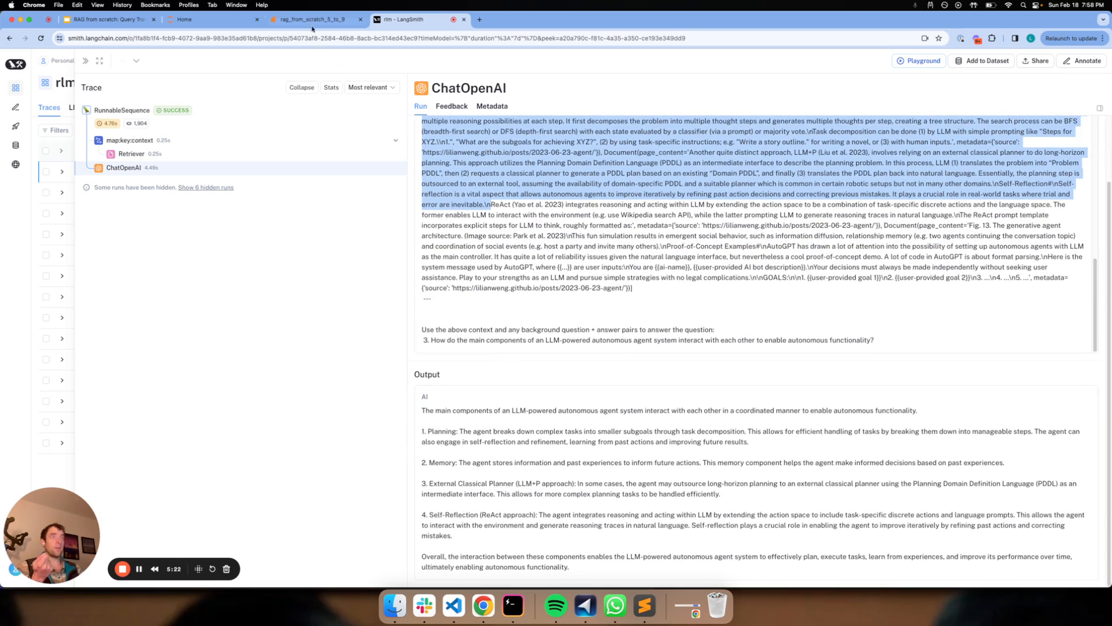
{"action": "left_click", "coordinate": [315, 19]}
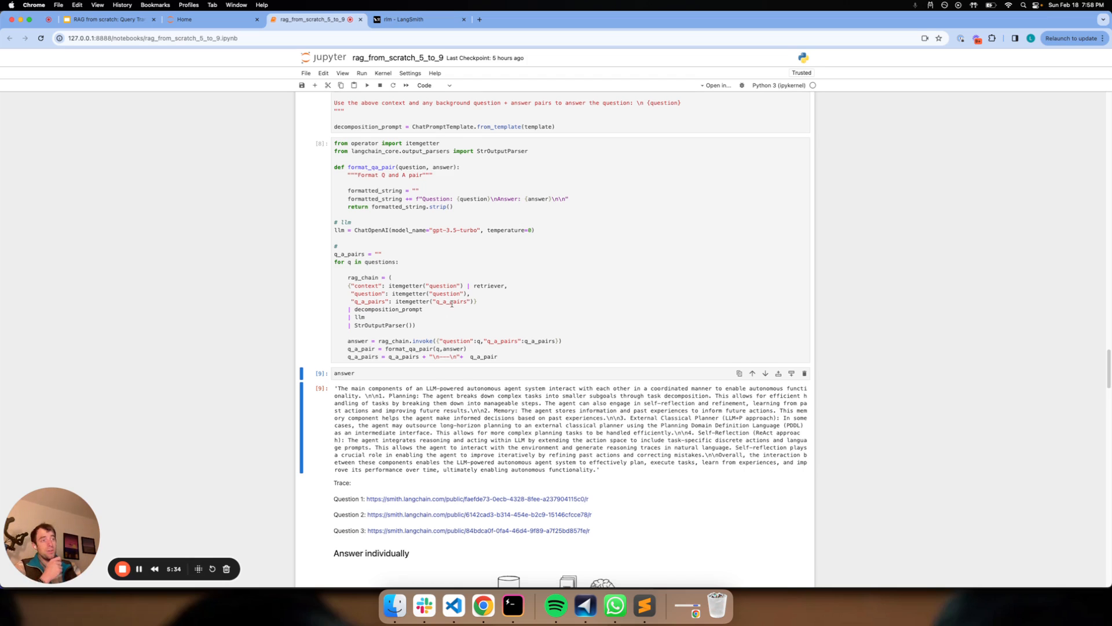
Run the 'Answer each sub-question individually' cell below the Answer individually diagram
{"action": "scroll", "scroll_direction": "down", "scroll_amount": 3}
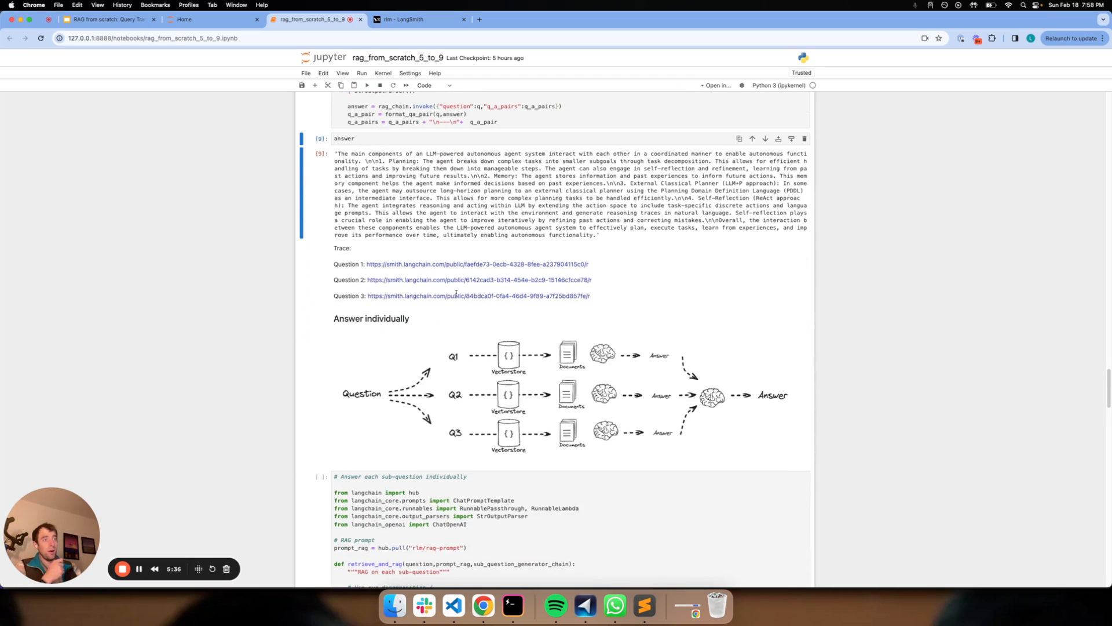
{"action": "scroll", "scroll_direction": "down", "scroll_amount": 3}
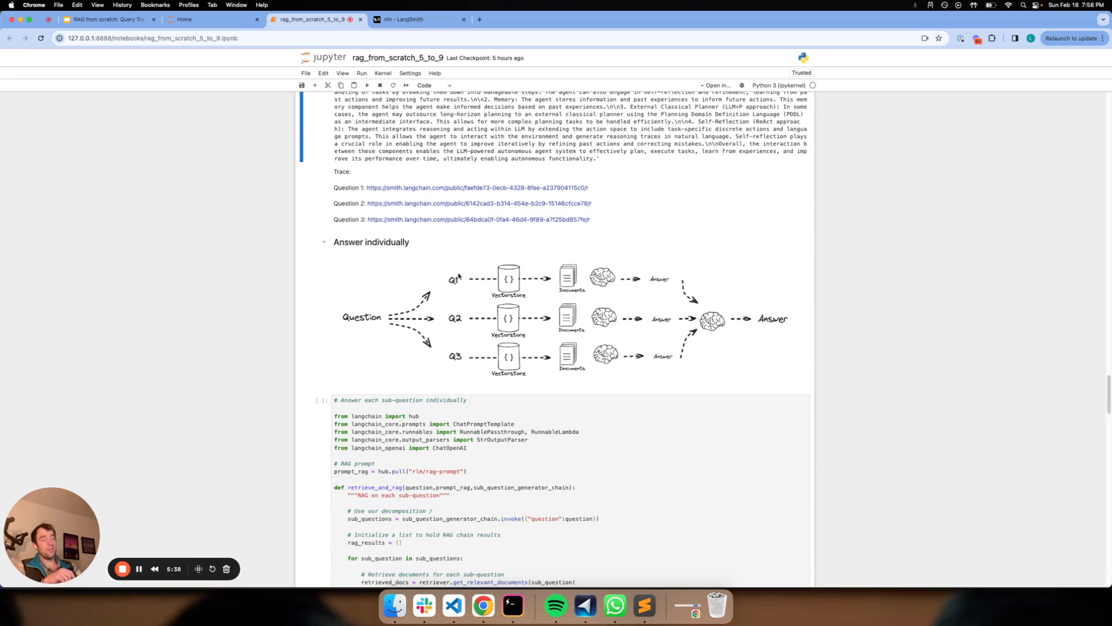
{"action": "mouse_move", "coordinate": [628, 362]}
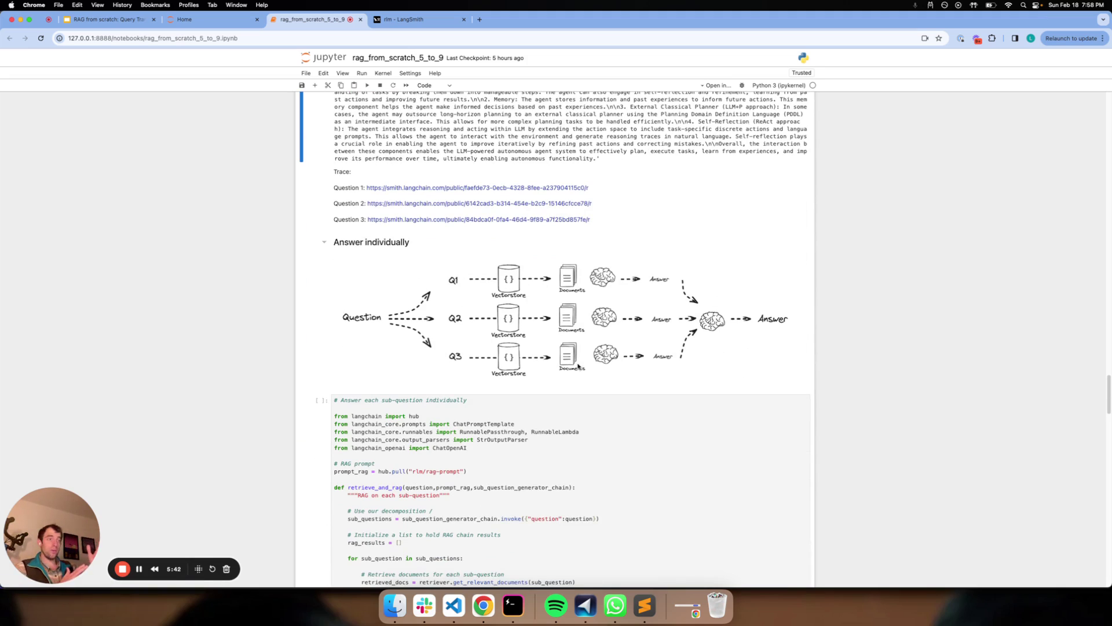
{"action": "scroll", "scroll_direction": "down", "scroll_amount": 3}
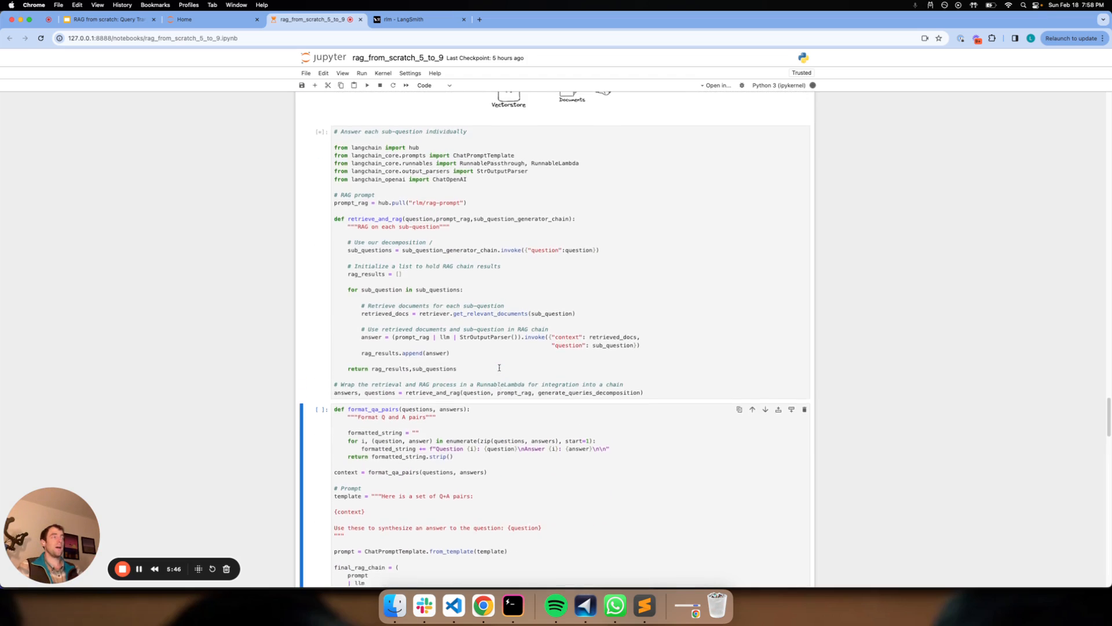
{"action": "scroll", "scroll_direction": "up", "scroll_amount": 3}
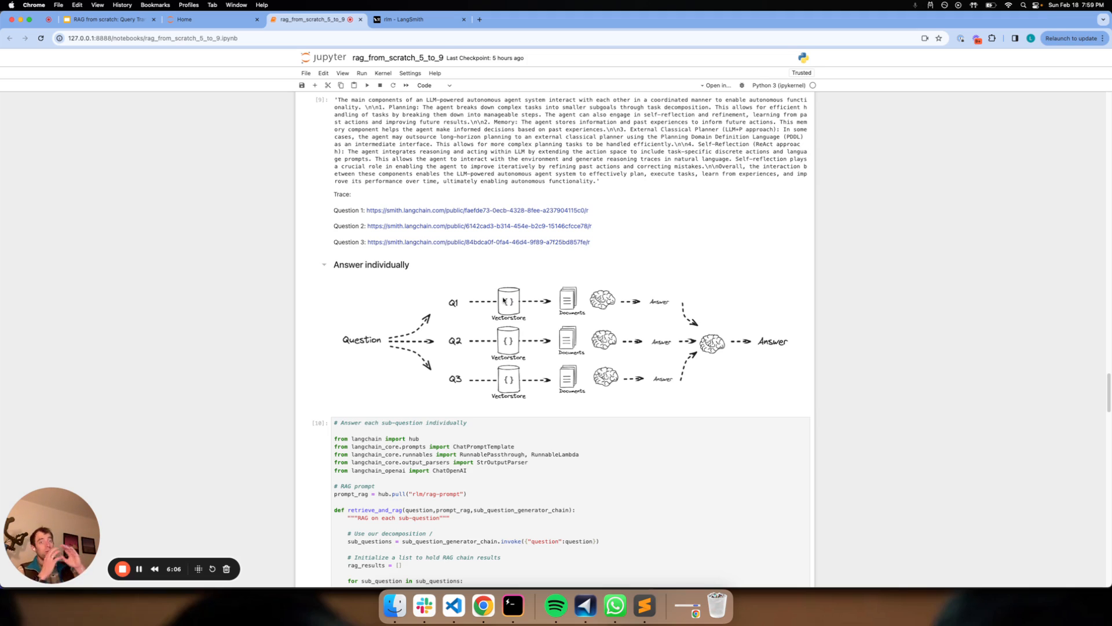
{"action": "scroll", "scroll_direction": "down", "scroll_amount": 3}
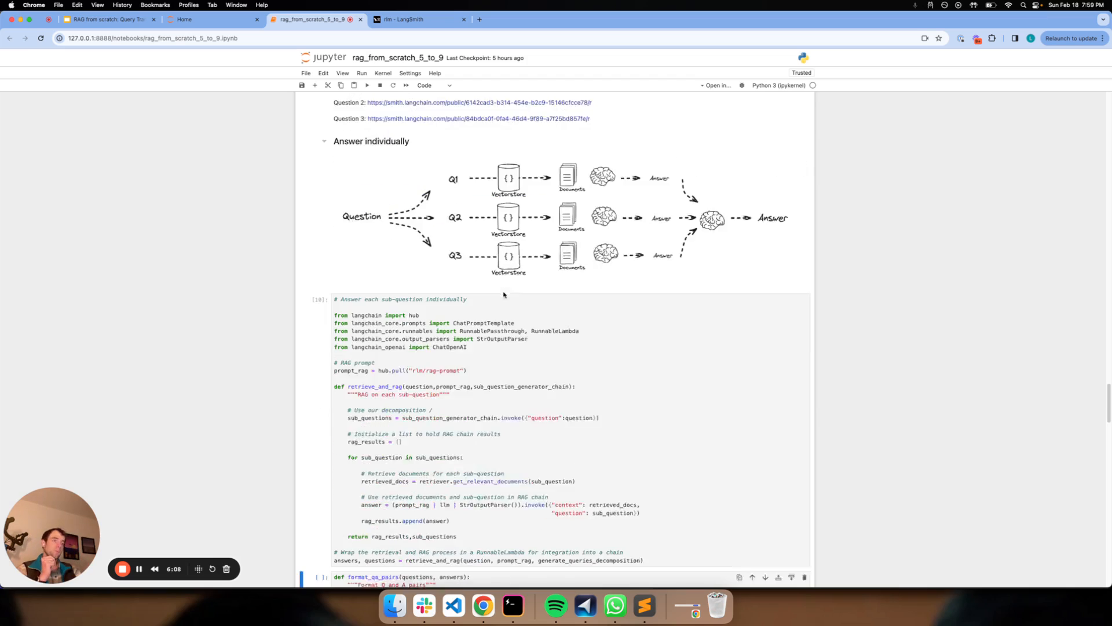
{"action": "scroll", "scroll_direction": "down", "scroll_amount": 3}
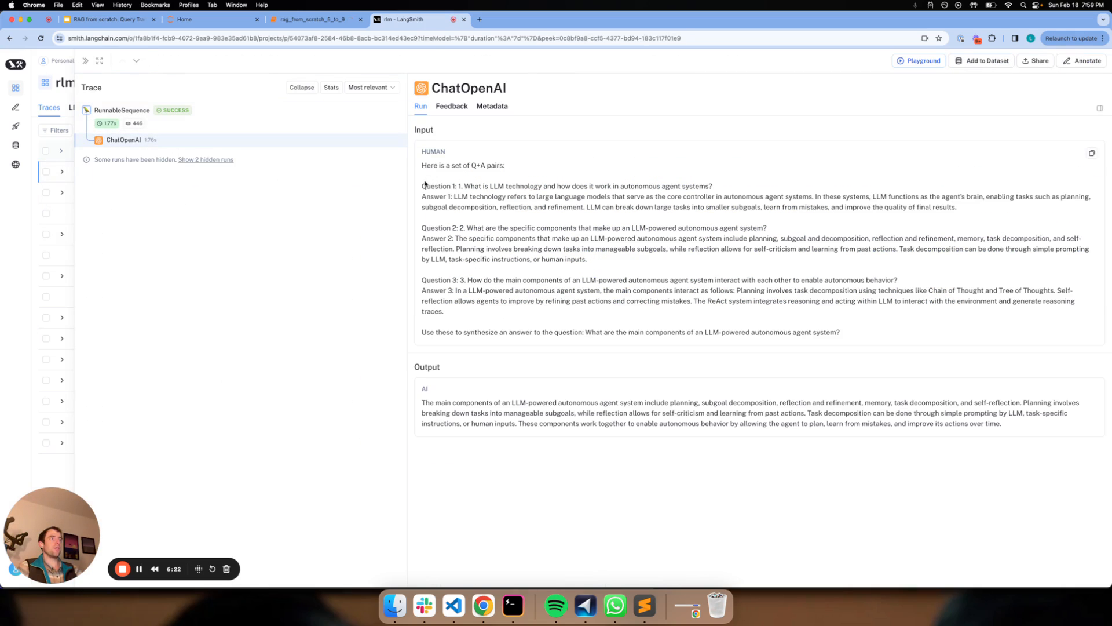
Highlight Question 3 and Answer 3 in the synthesis prompt, then return to the notebook
{"action": "left_click_drag", "start_coordinate": [423, 185], "coordinate": [462, 206]}
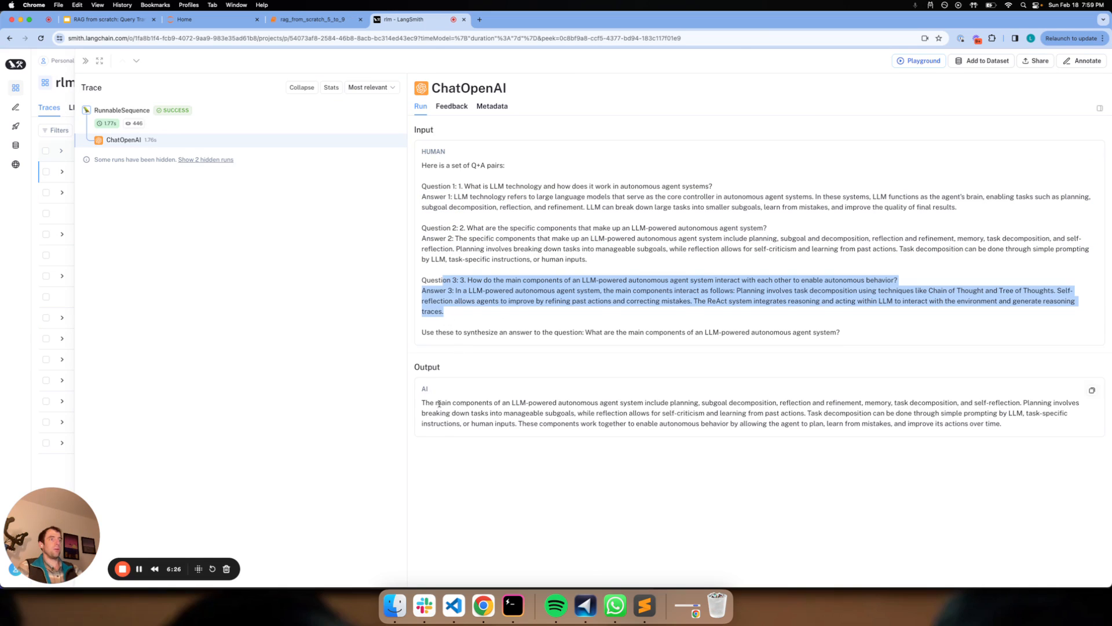
{"action": "left_click", "coordinate": [312, 19]}
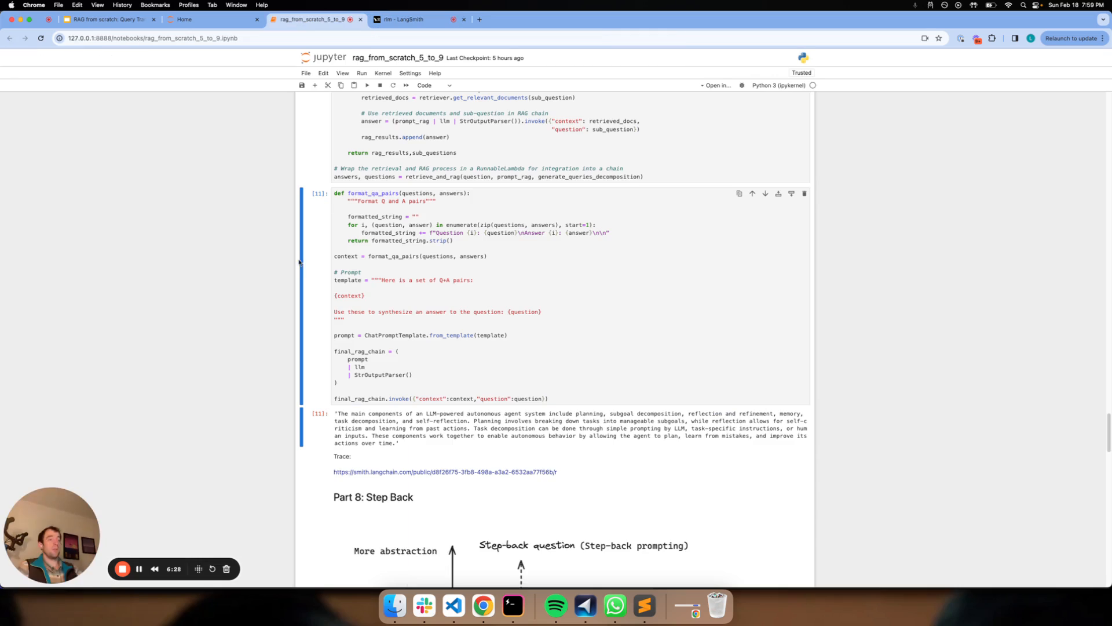